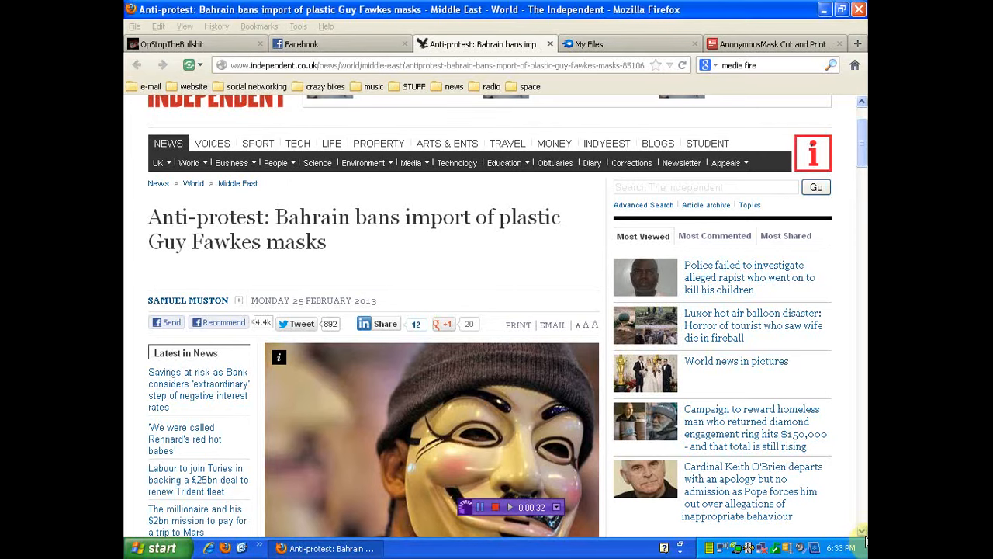
# Scroll through the Bahrain mask-ban article down to its closing paragraph about printing masks.
pyautogui.scroll(-3)
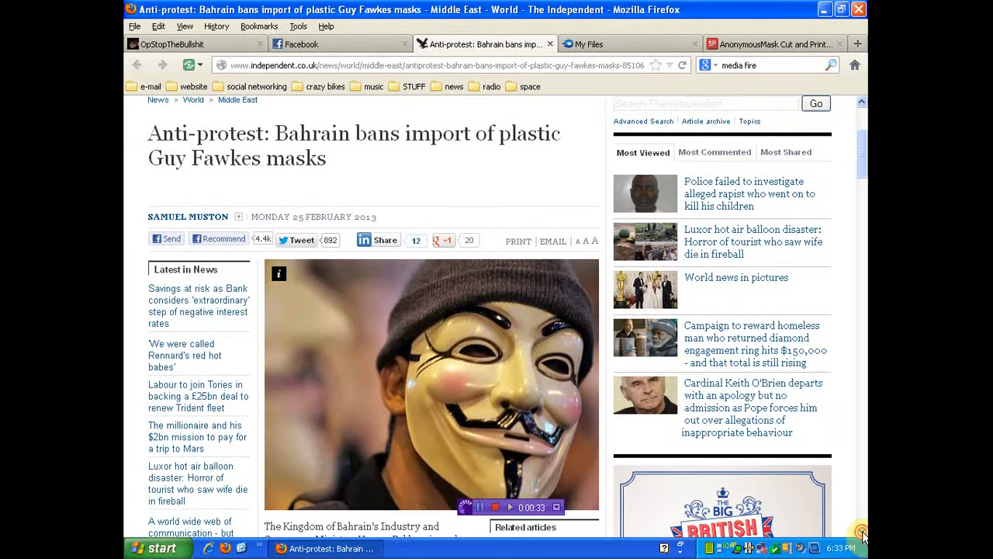
pyautogui.scroll(-3)
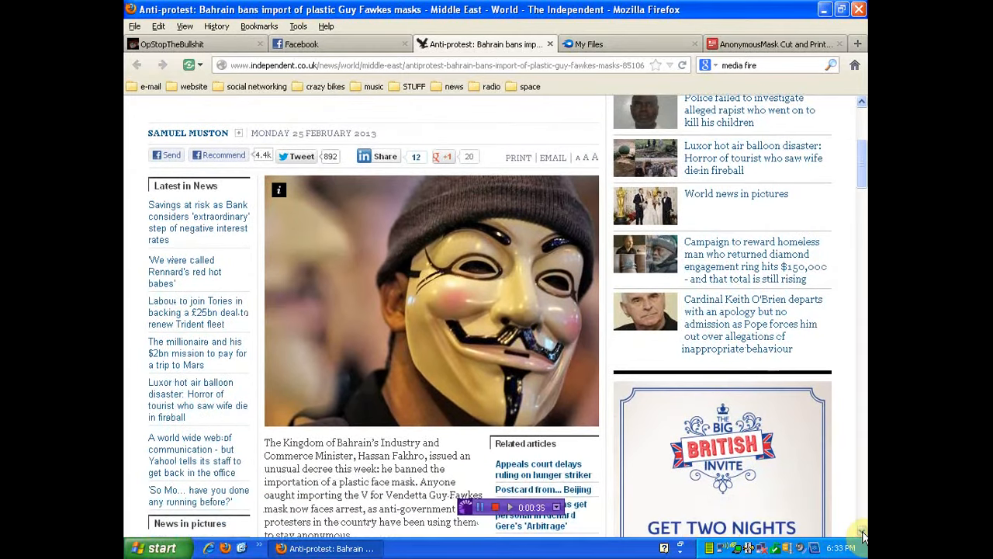
pyautogui.scroll(-3)
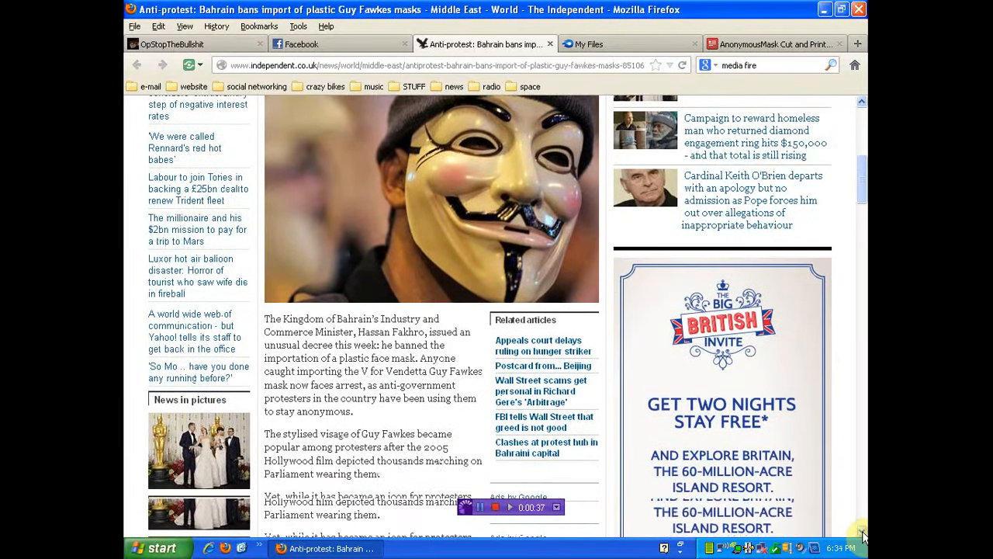
pyautogui.scroll(-3)
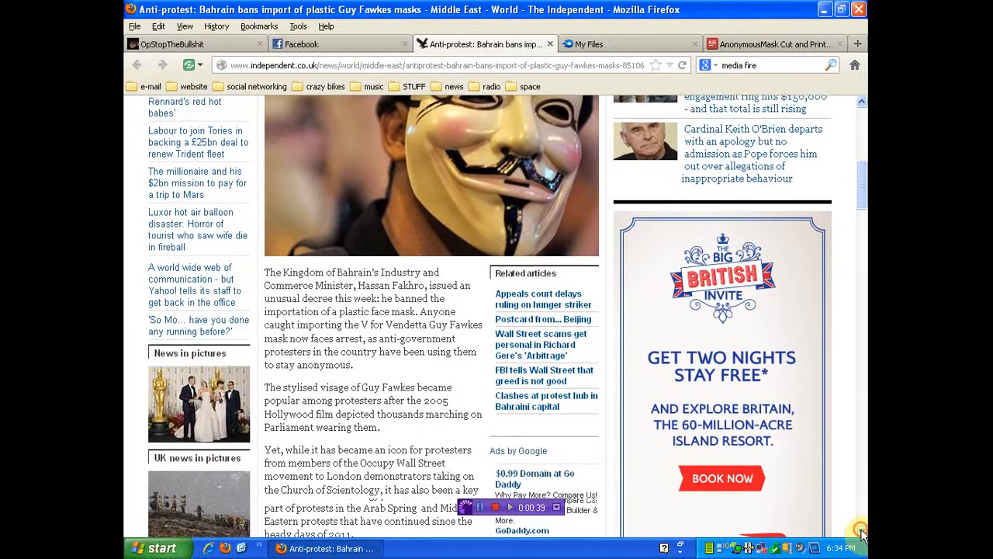
pyautogui.scroll(-3)
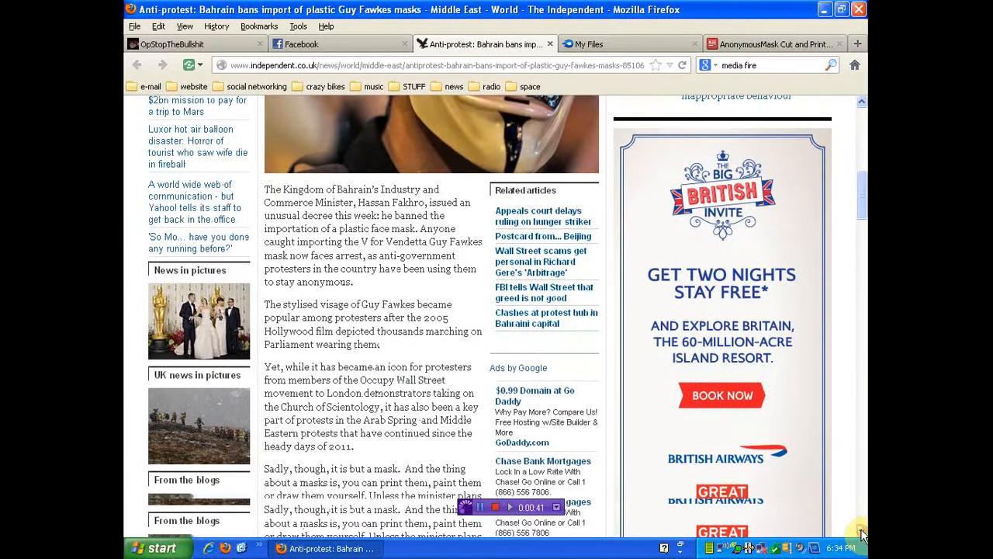
pyautogui.scroll(-3)
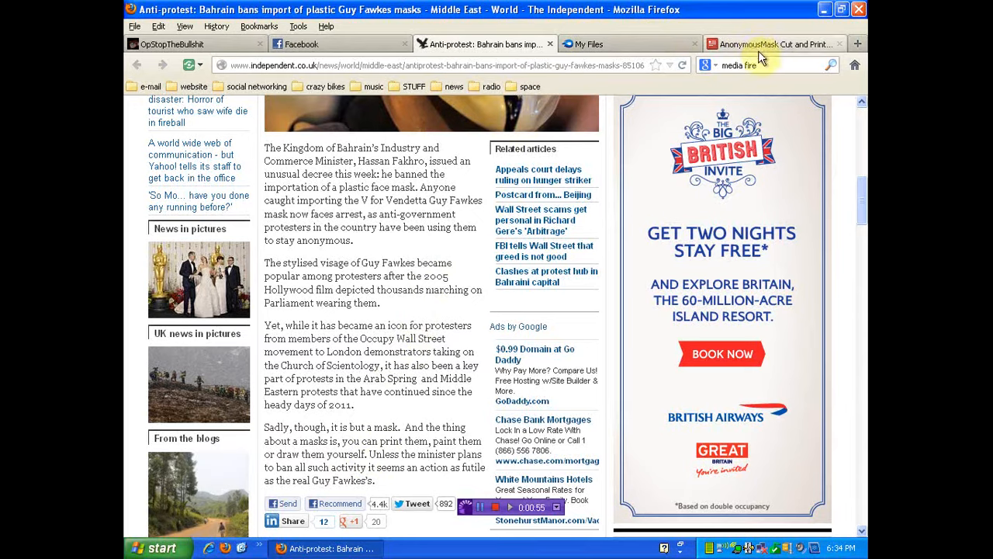
# View the AnonymousMask Cut and Print PDF and scroll around its right-side cut-out page.
pyautogui.click(776, 44)
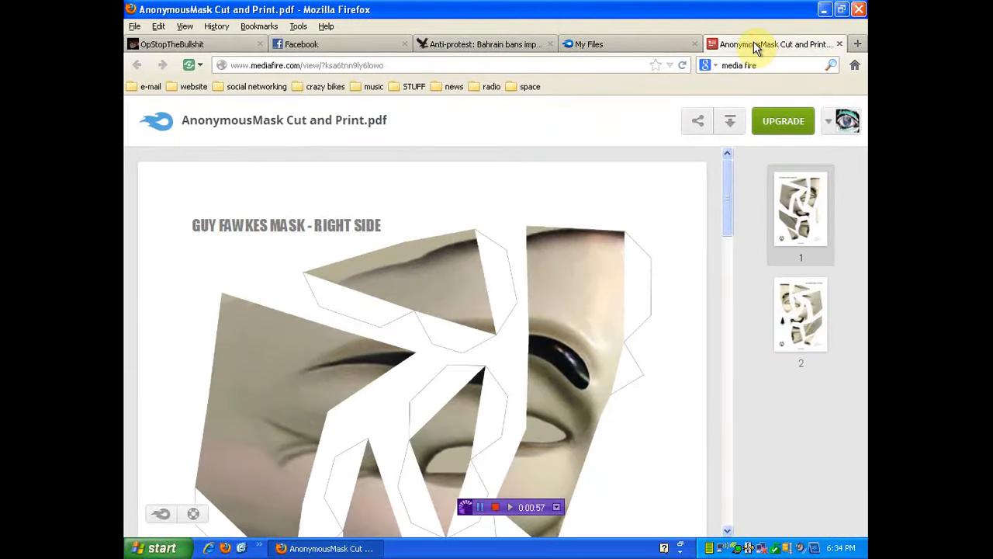
pyautogui.moveTo(691, 277)
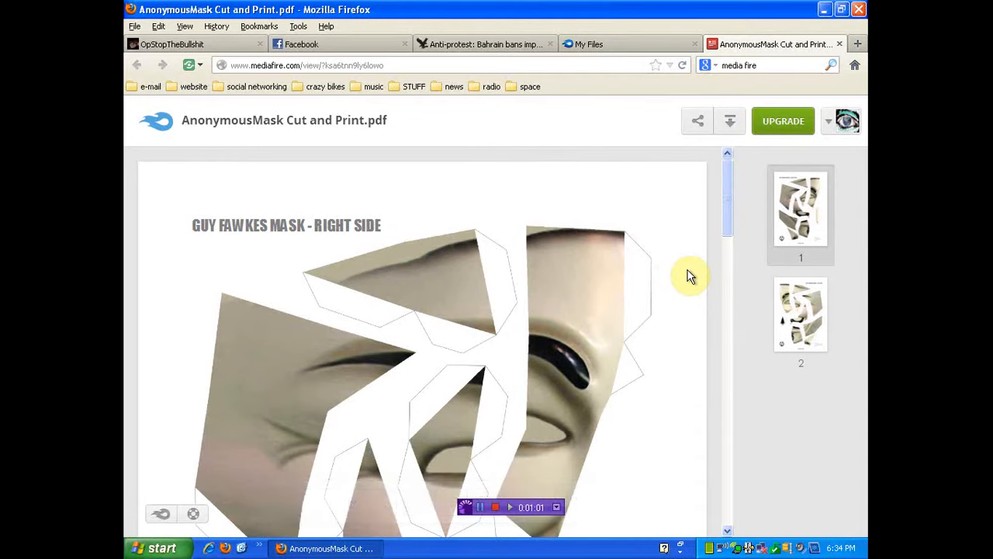
pyautogui.scroll(-3)
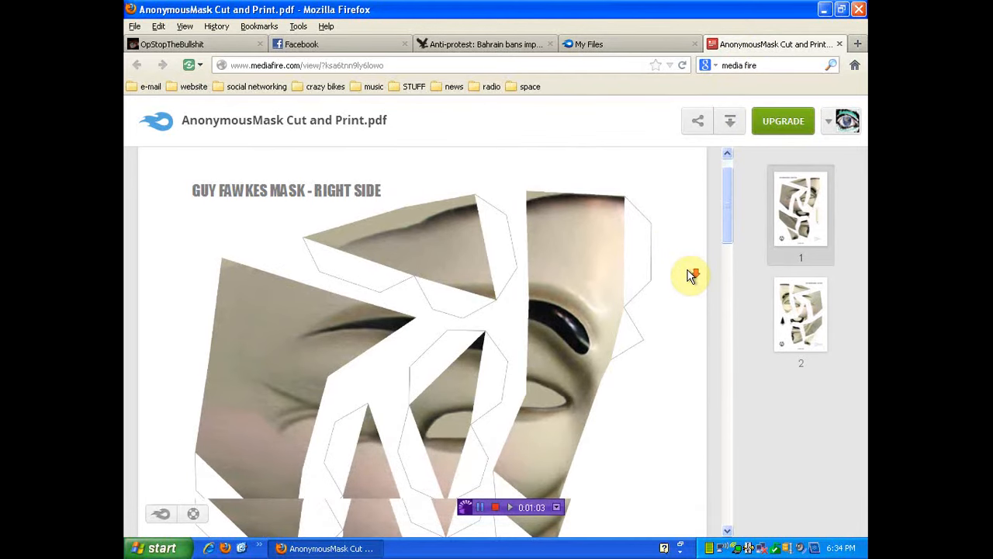
pyautogui.scroll(-3)
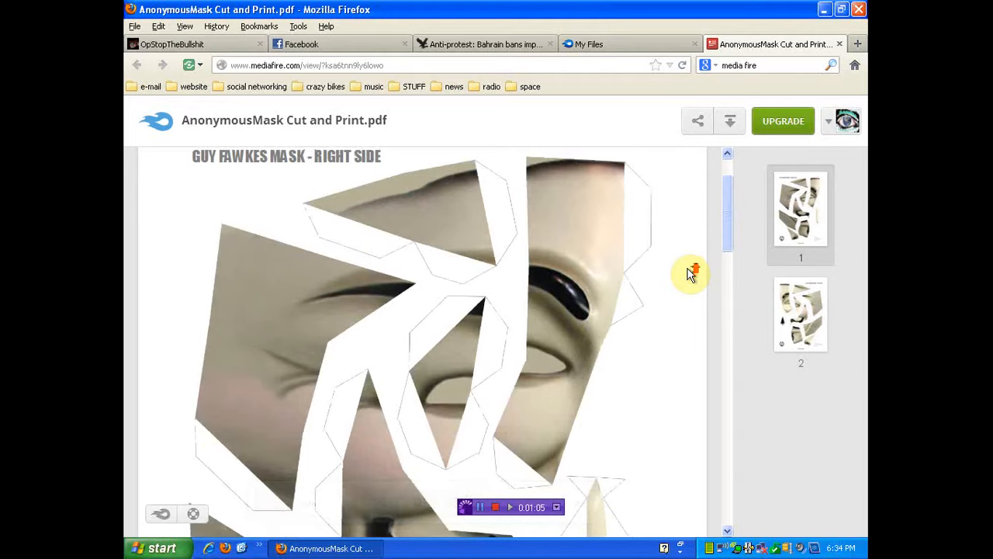
pyautogui.scroll(3)
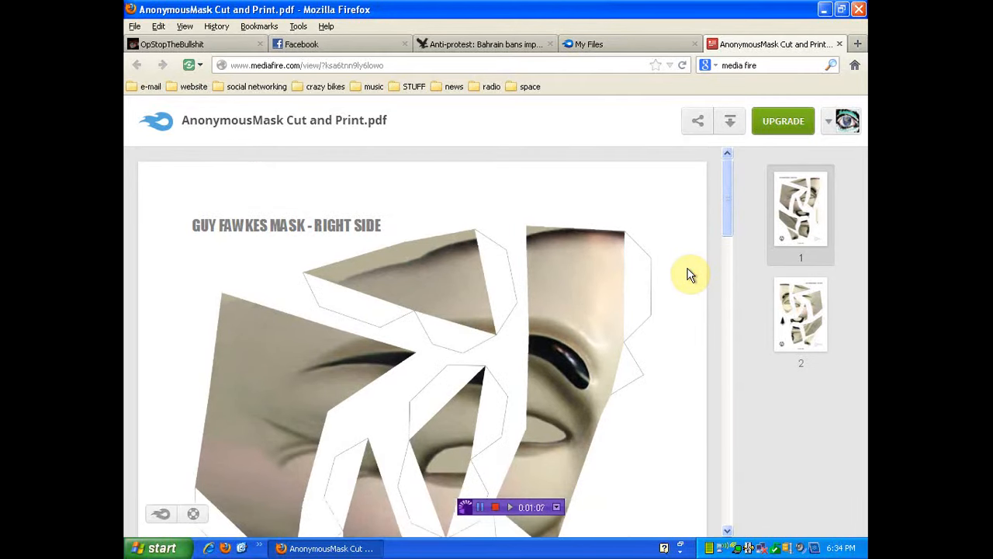
pyautogui.moveTo(686, 270)
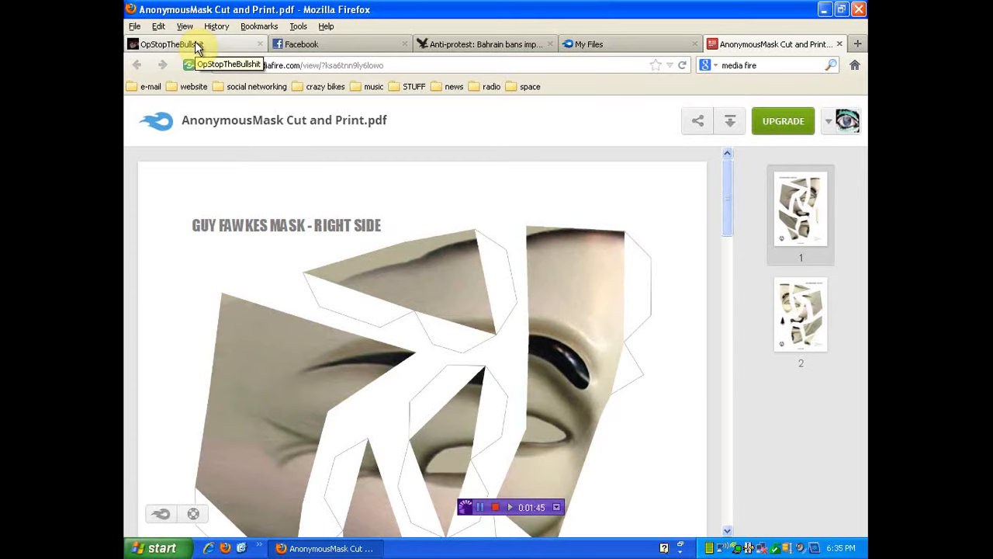
pyautogui.moveTo(366, 28)
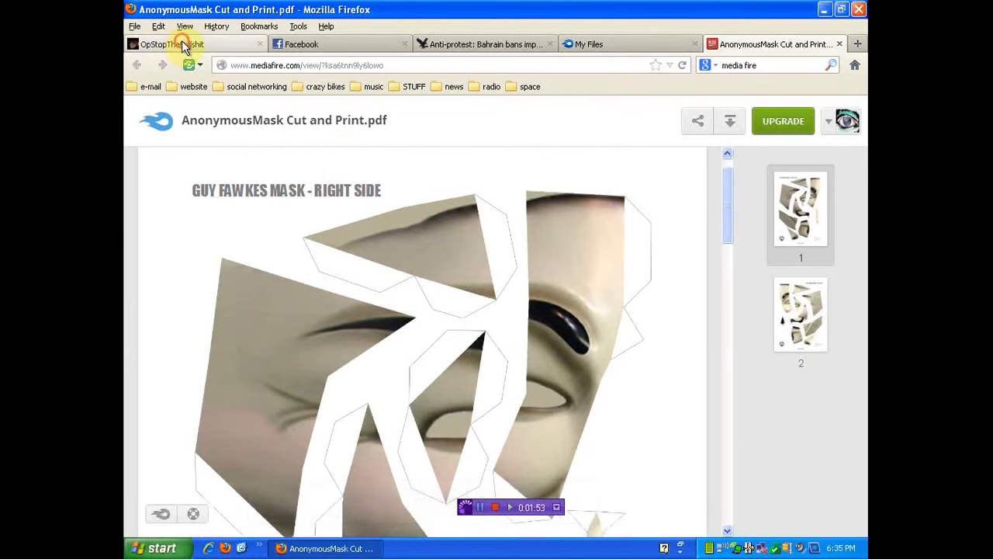
pyautogui.click(171, 44)
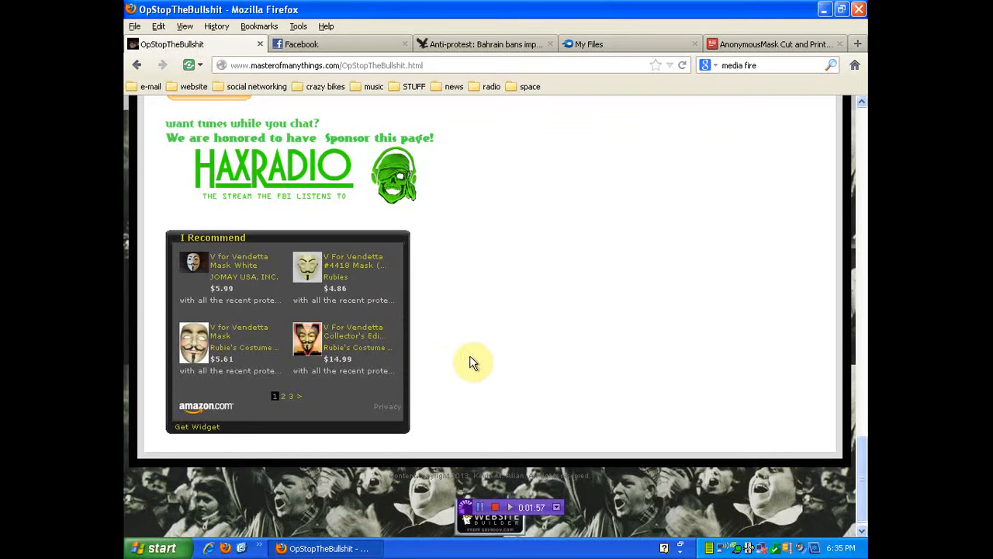
pyautogui.moveTo(371, 286)
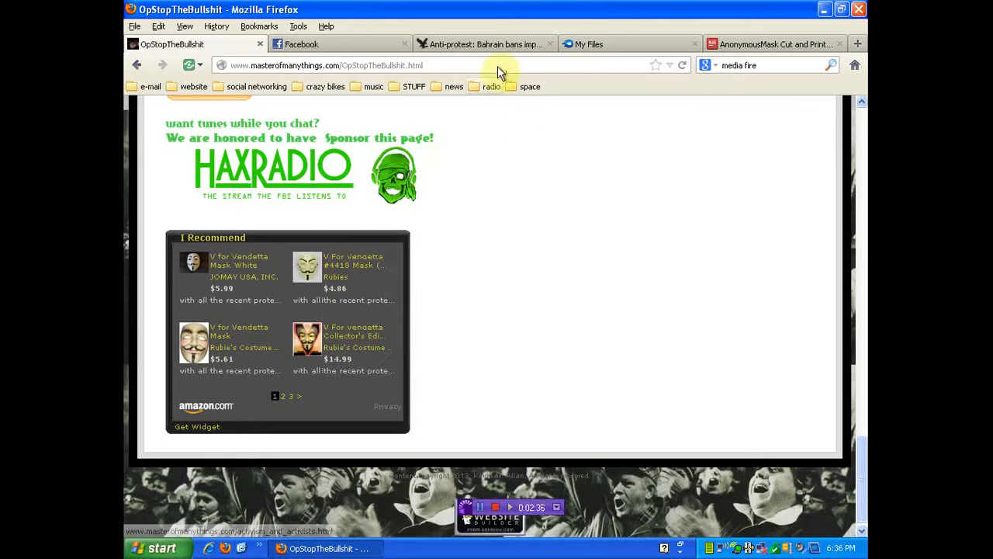
pyautogui.click(485, 43)
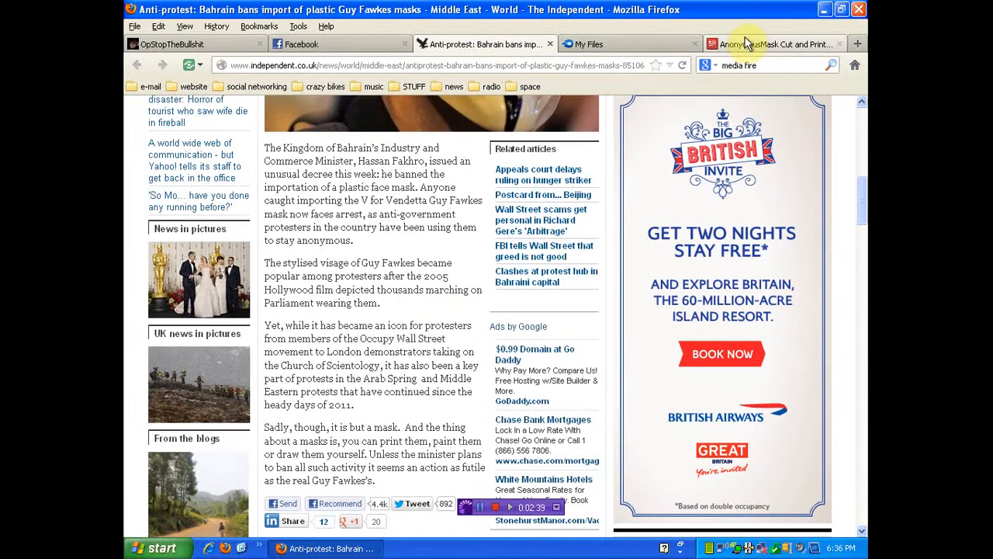
pyautogui.click(776, 44)
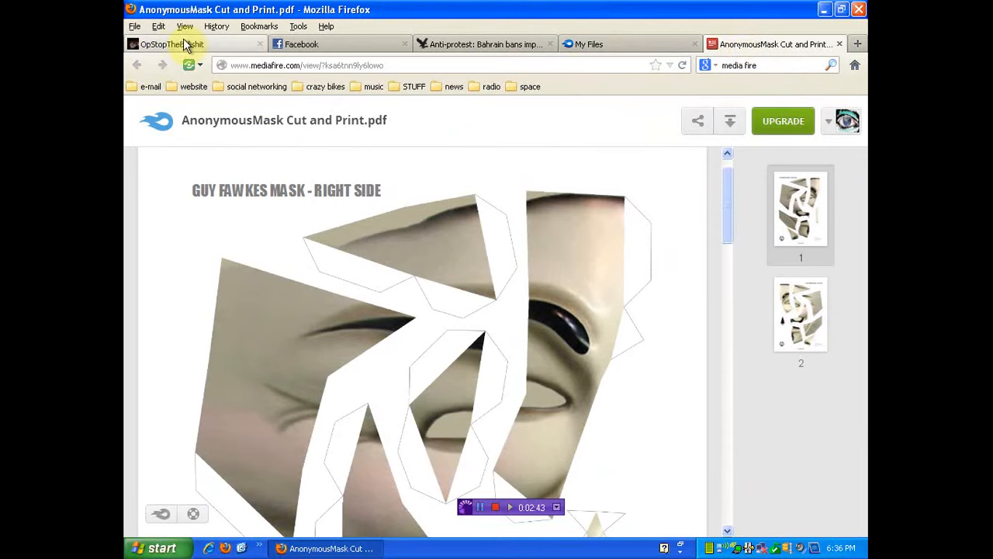
# Return to the OpStopTheBullshit page and scroll to its chat room and America Disarmed promotion.
pyautogui.click(194, 44)
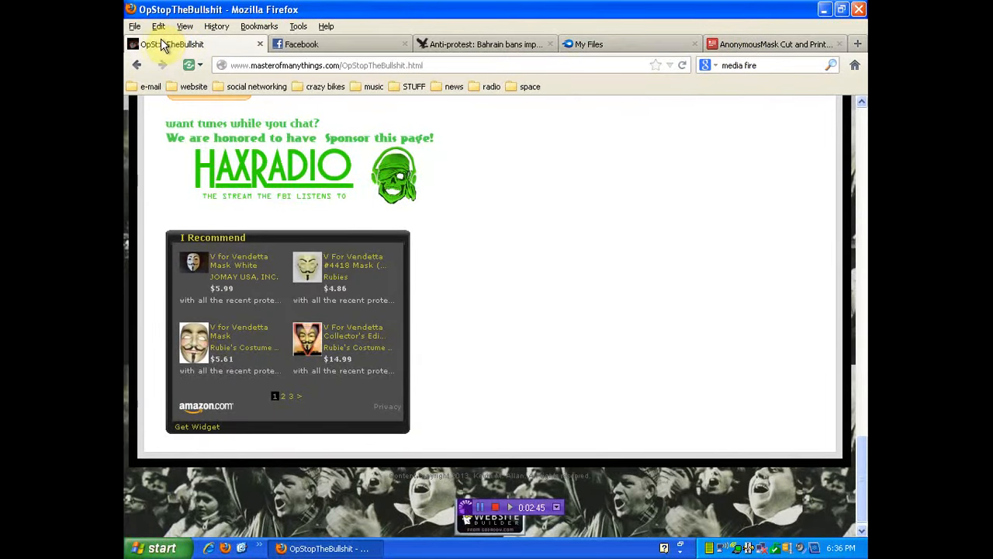
pyautogui.moveTo(543, 329)
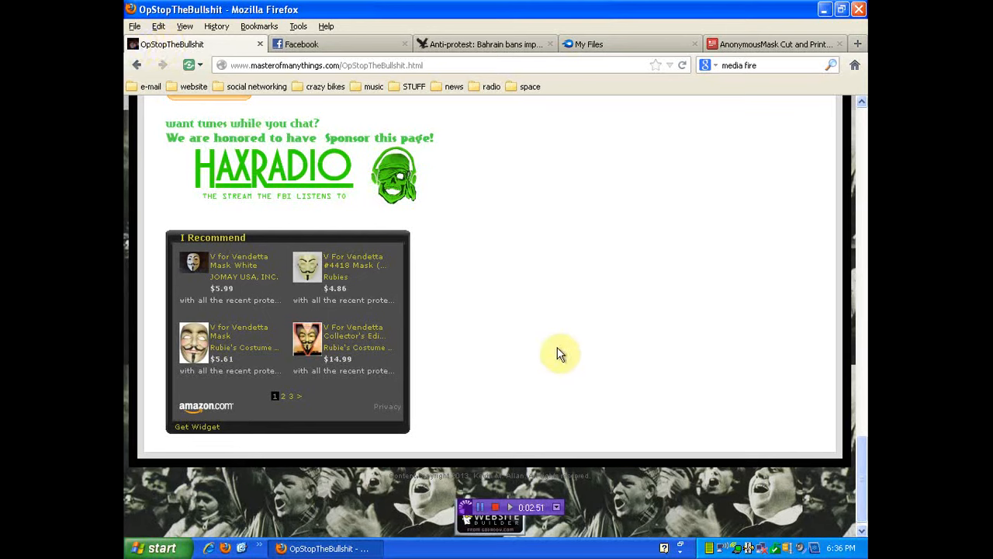
pyautogui.scroll(3)
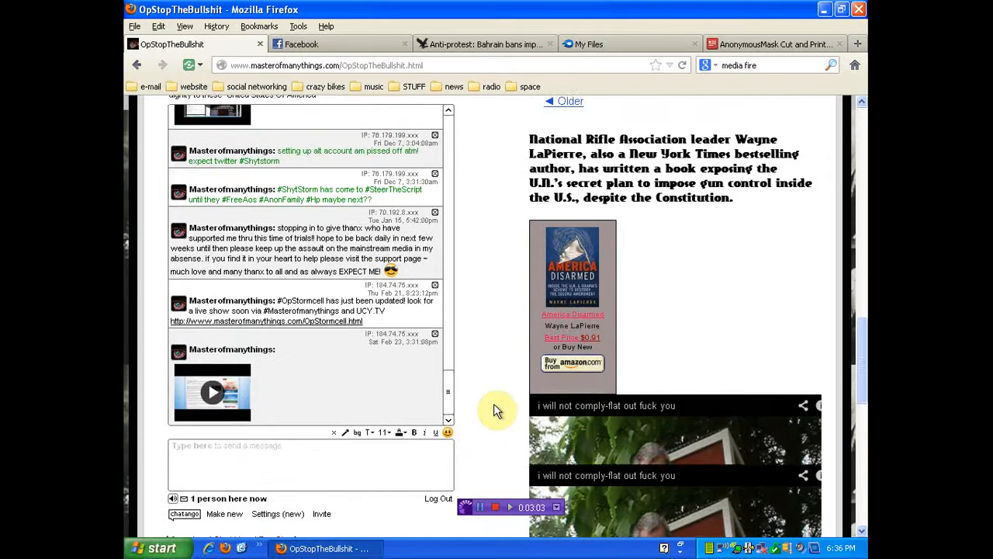
pyautogui.scroll(3)
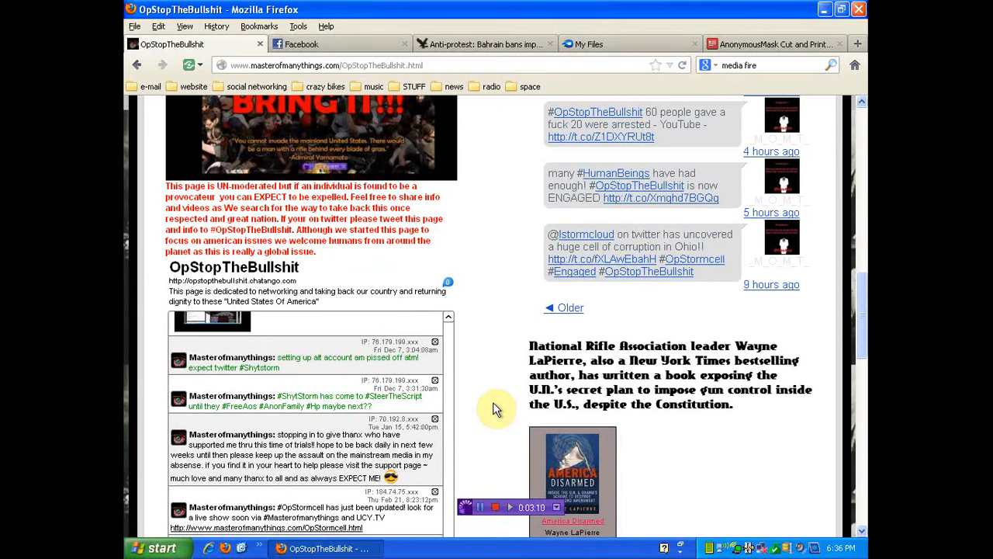
pyautogui.scroll(3)
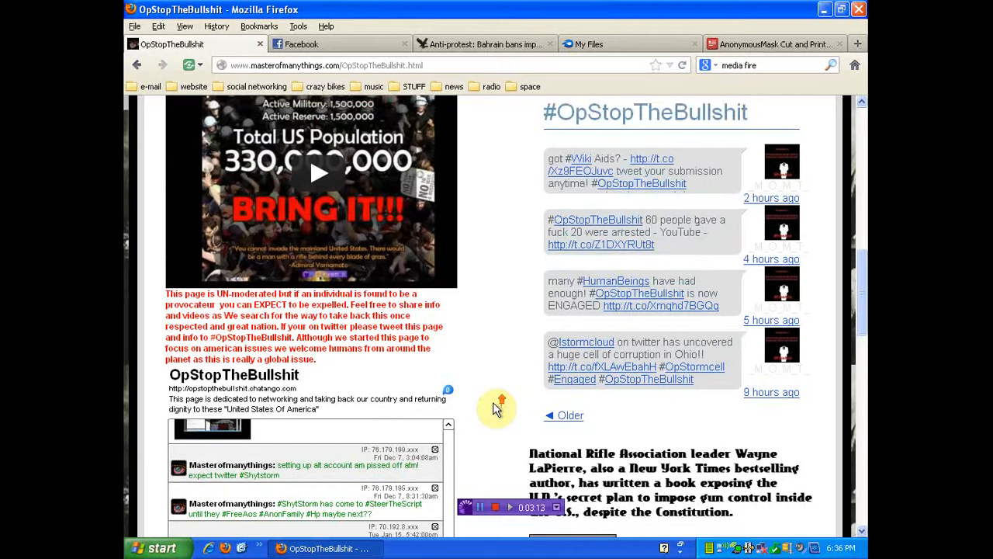
pyautogui.scroll(3)
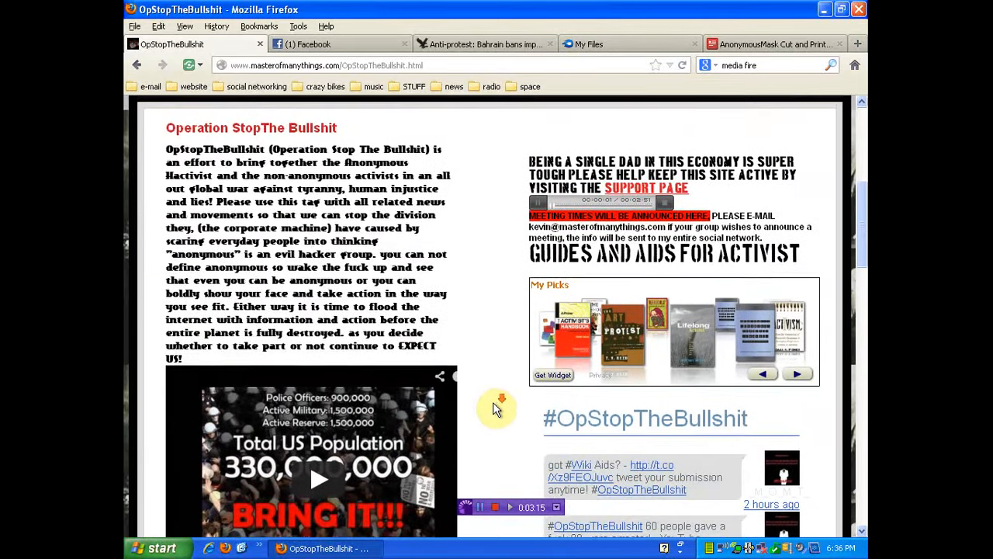
pyautogui.scroll(-3)
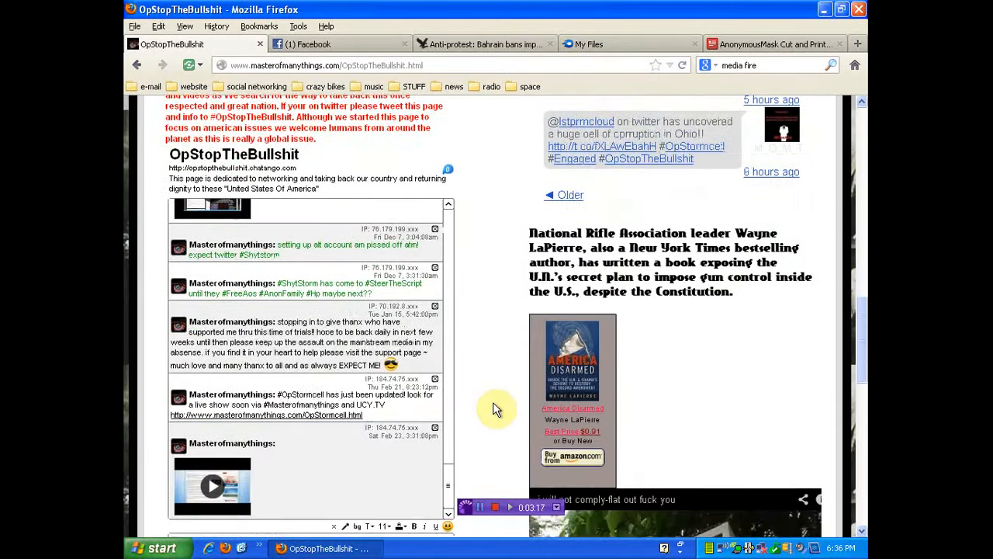
pyautogui.scroll(-3)
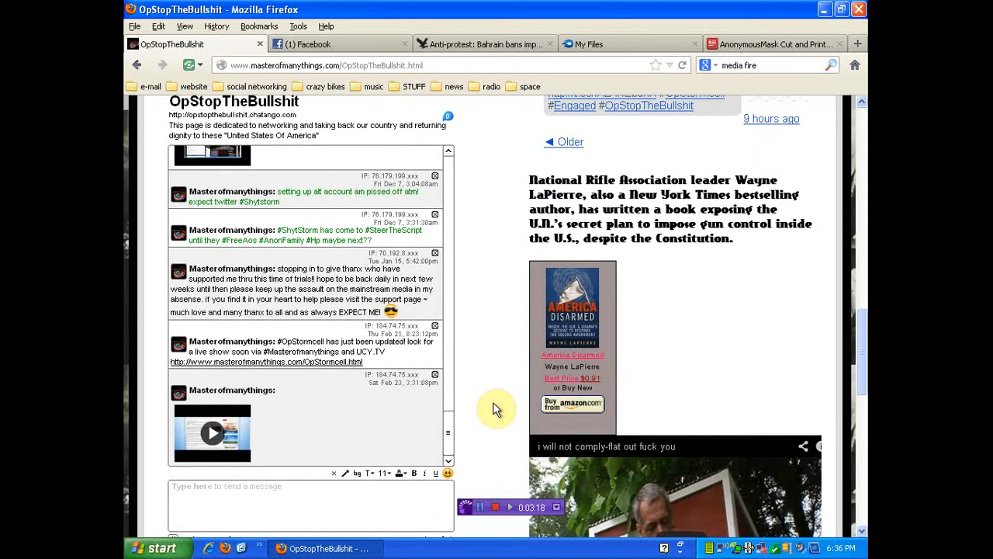